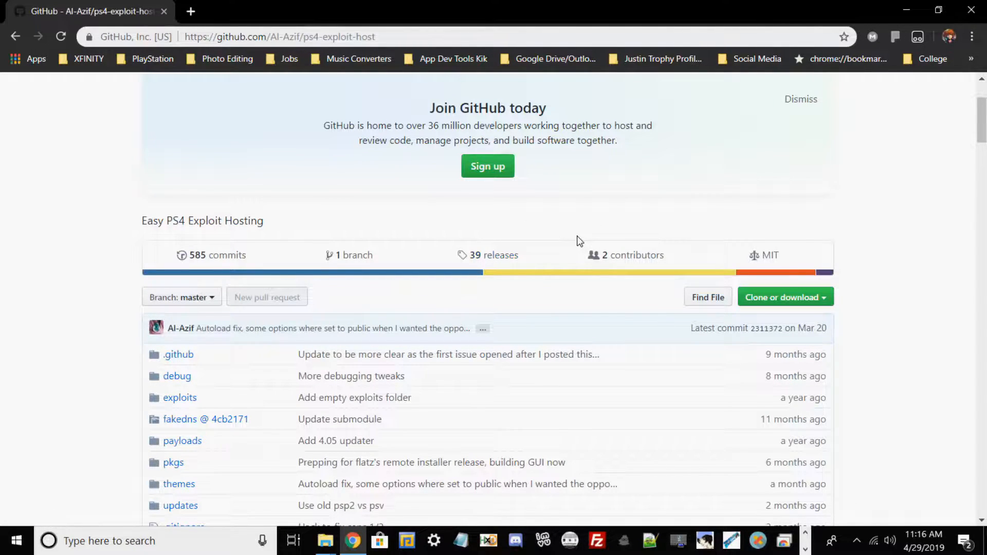
{"action": "mouse_move", "coordinate": [586, 238]}
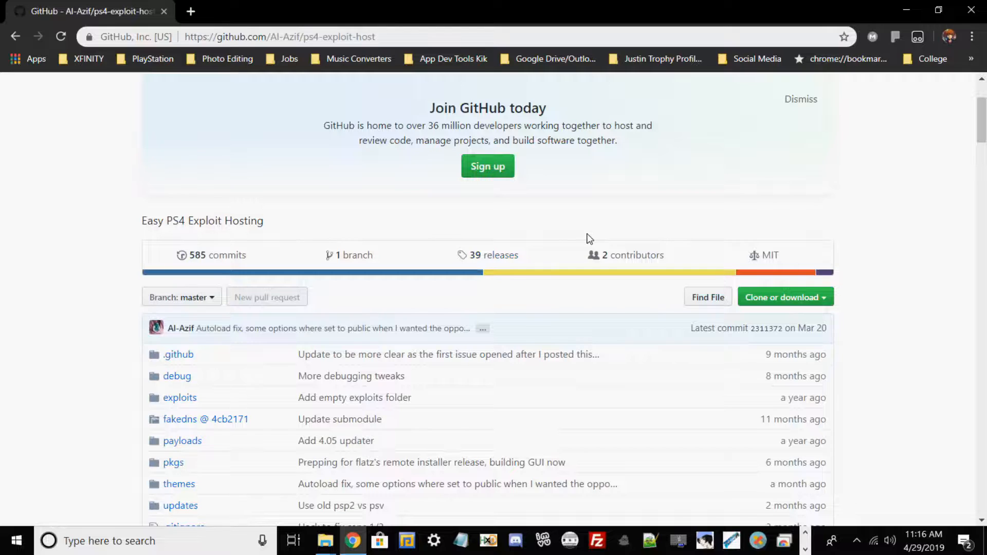
Scroll the ps4-exploit-host README down to the 'Using remote DNS (Run Nothing Locally)' section
{"action": "scroll", "scroll_direction": "down", "scroll_amount": 3}
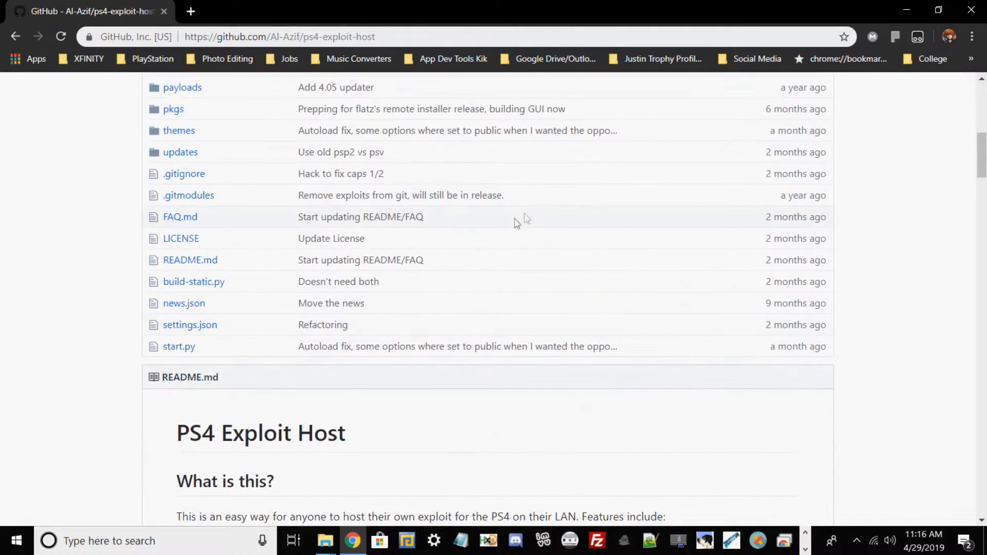
{"action": "scroll", "scroll_direction": "up", "scroll_amount": 3}
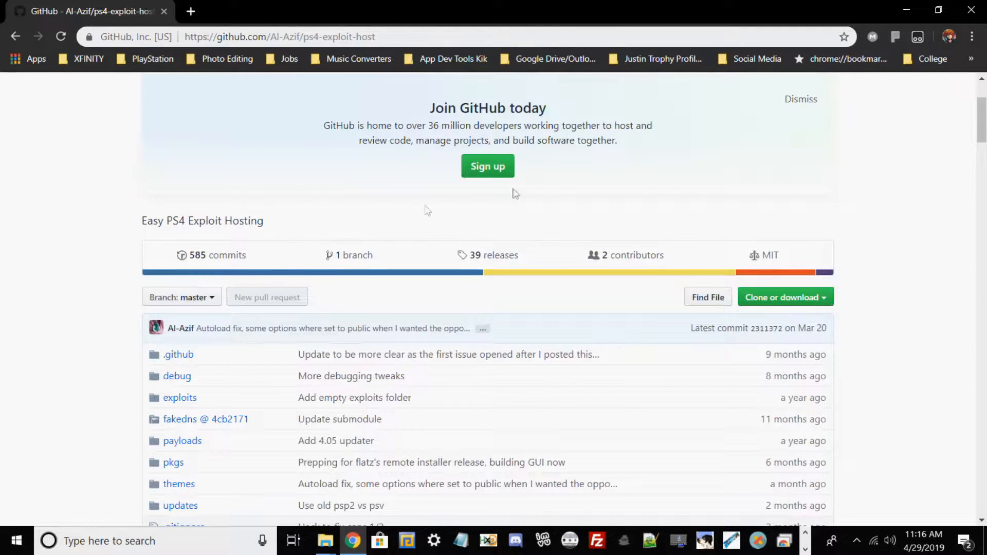
{"action": "scroll", "scroll_direction": "down", "scroll_amount": 3}
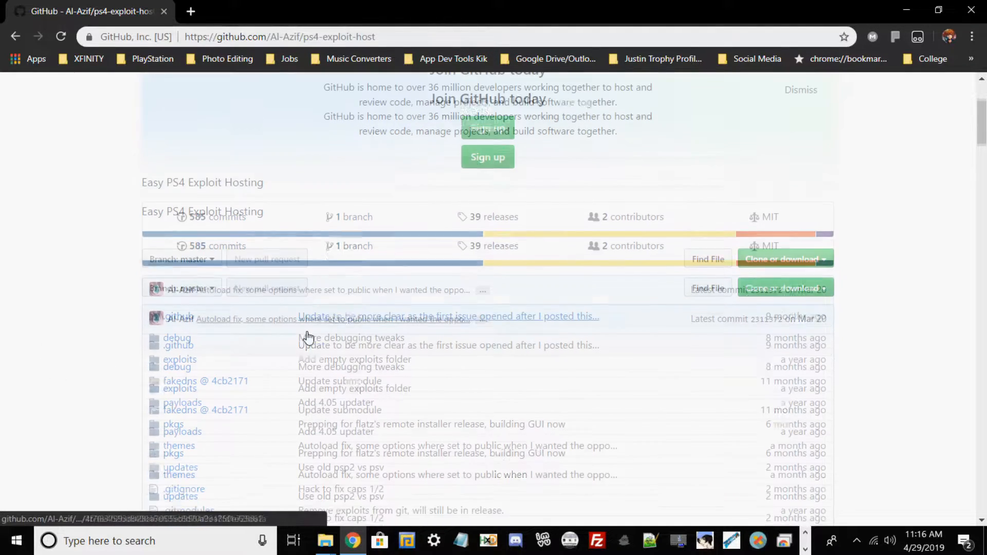
{"action": "scroll", "scroll_direction": "down", "scroll_amount": 3}
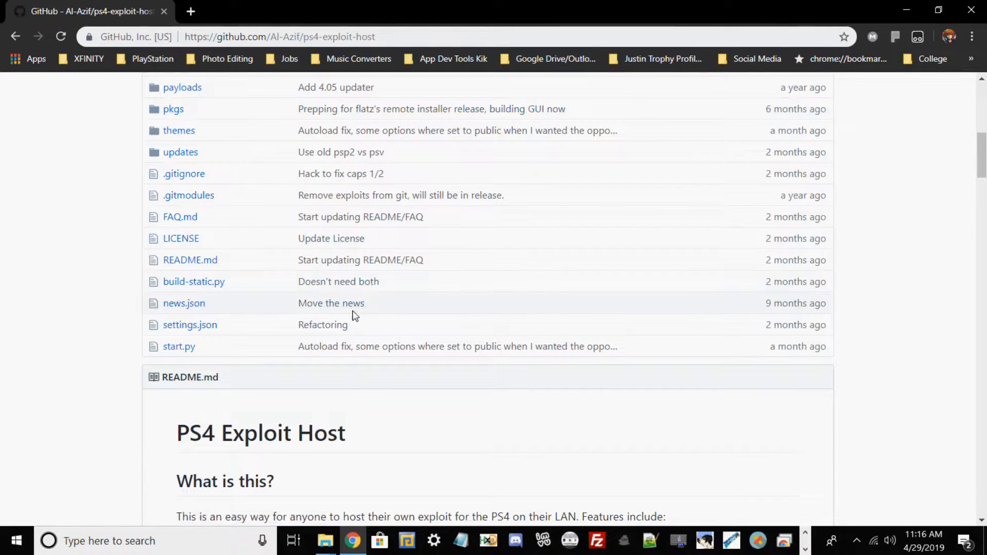
{"action": "scroll", "scroll_direction": "down", "scroll_amount": 3}
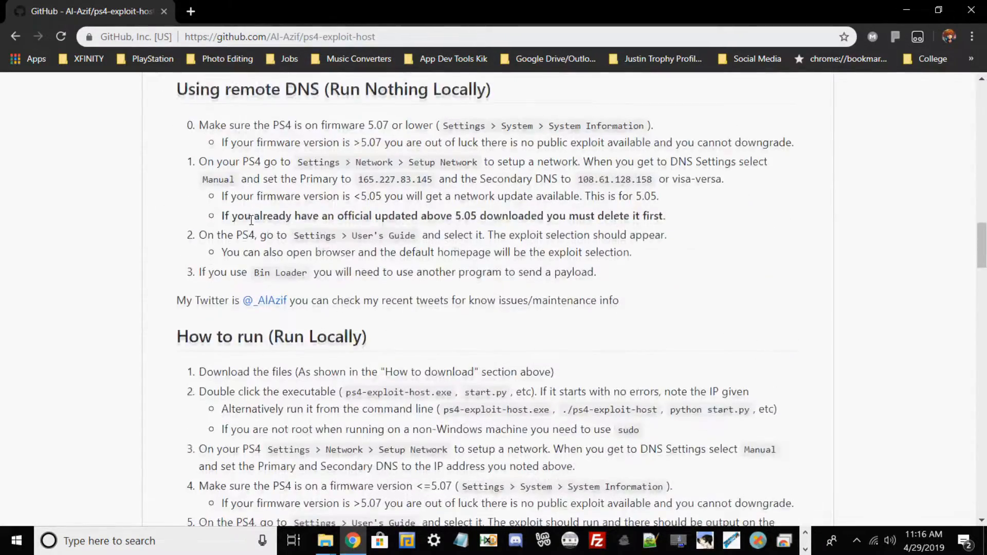
{"action": "scroll", "scroll_direction": "up", "scroll_amount": 3}
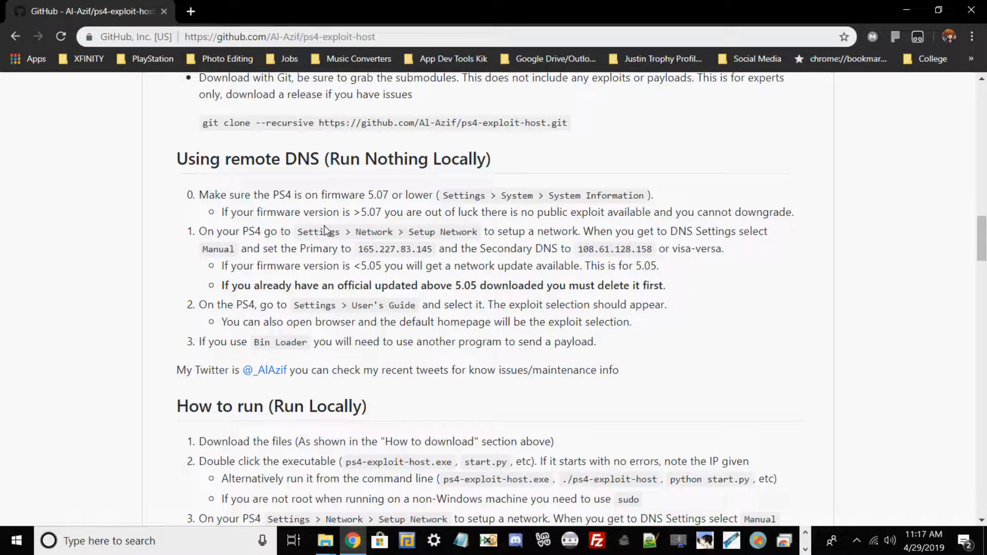
Start a Custom internet connection setup from Settings > Network, reaching the Wi-Fi network list
{"action": "left_click", "coordinate": [856, 540]}
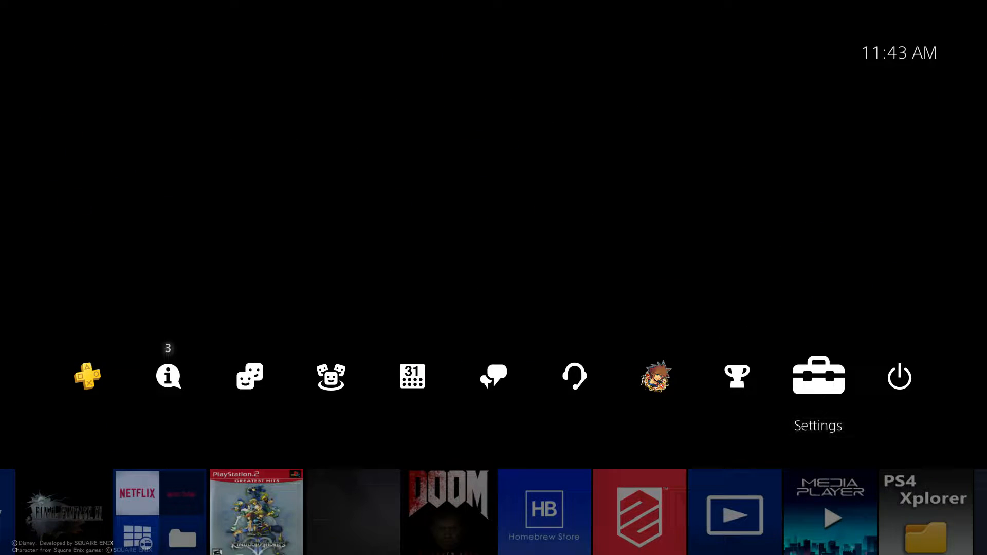
{"action": "left_click", "coordinate": [816, 375]}
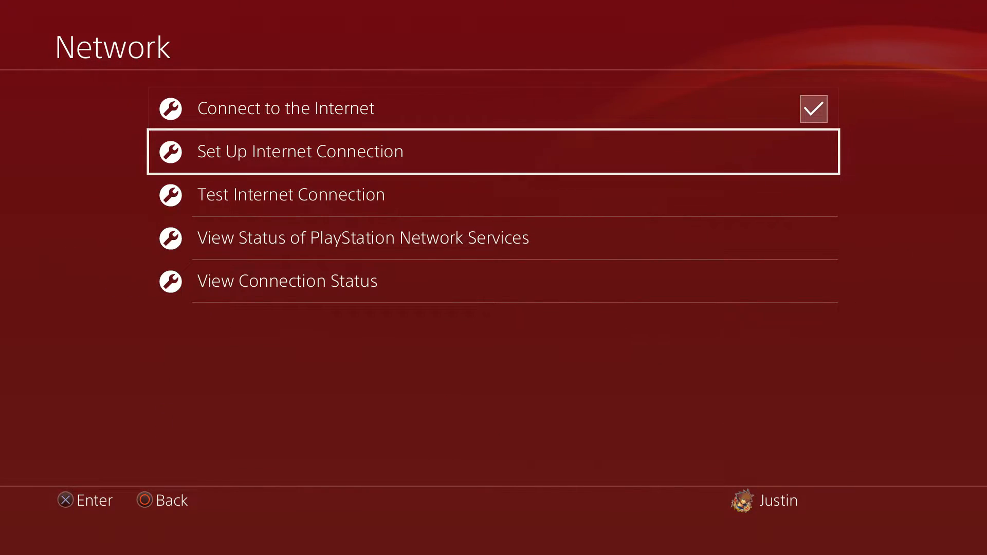
{"action": "left_click", "coordinate": [299, 151]}
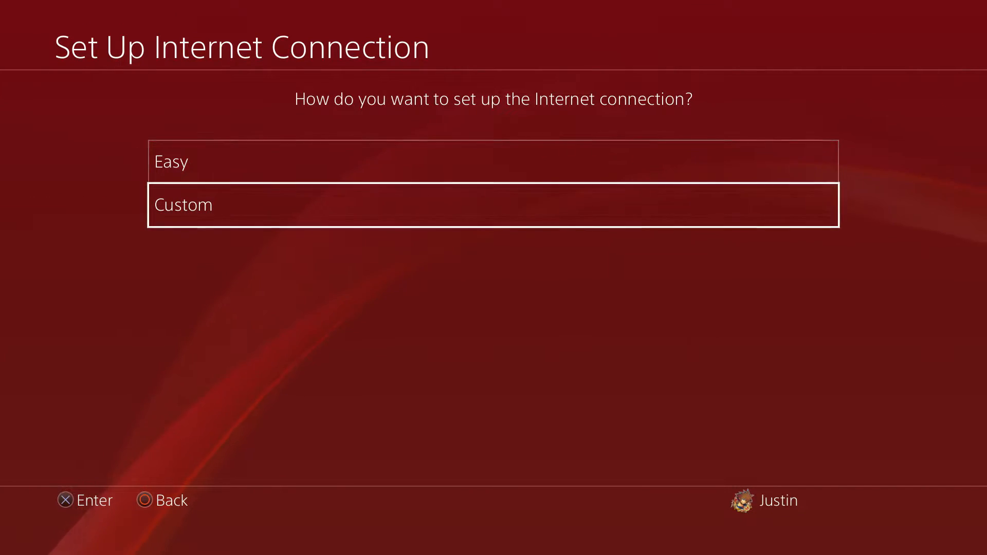
{"action": "left_click", "coordinate": [493, 204]}
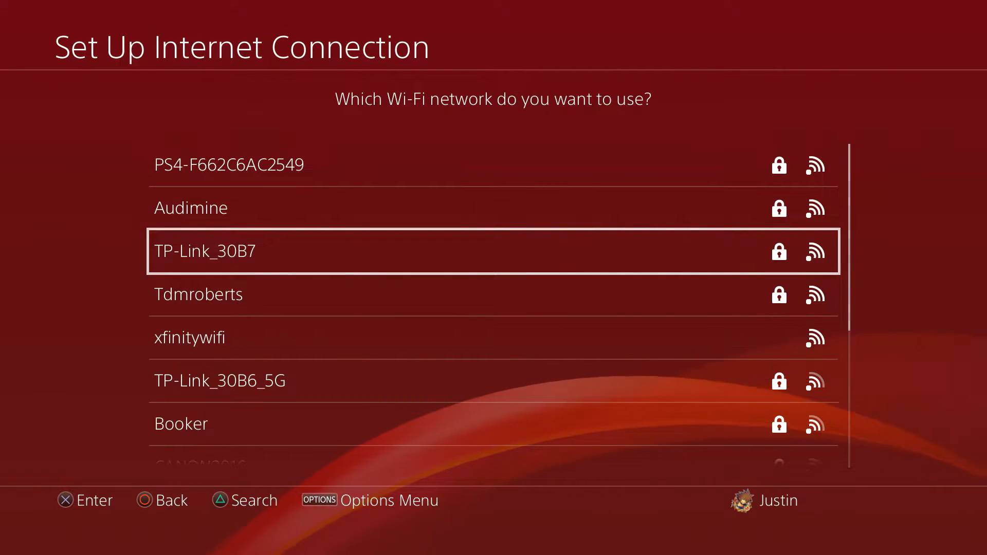
Join the Audimine network with its password and continue to IP Address Settings
{"action": "left_click", "coordinate": [191, 208]}
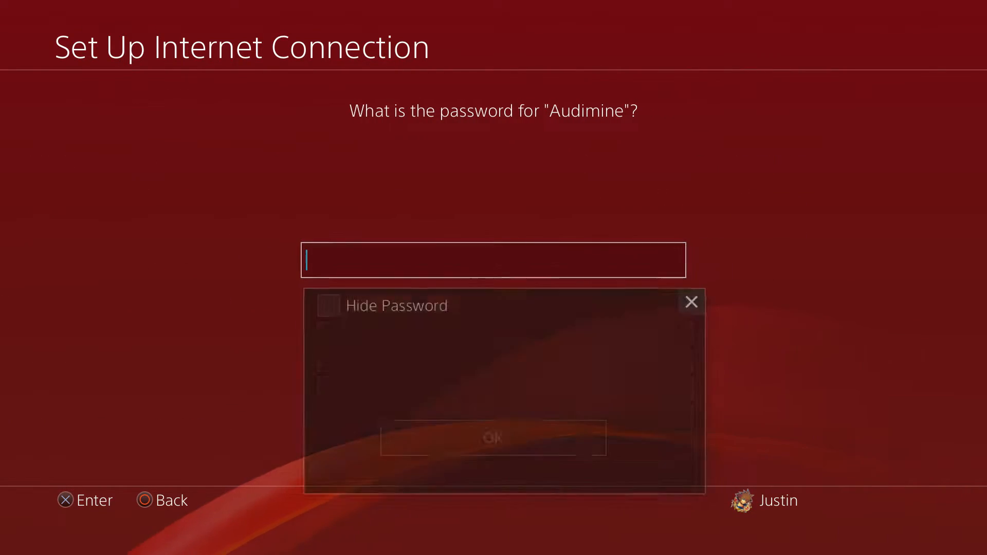
{"action": "left_click", "coordinate": [493, 259]}
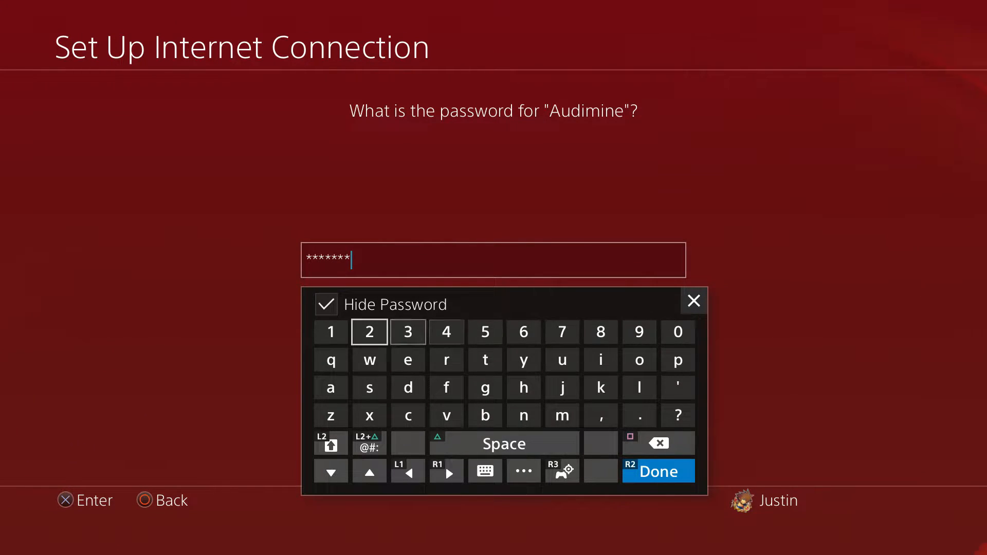
{"action": "left_click", "coordinate": [657, 471]}
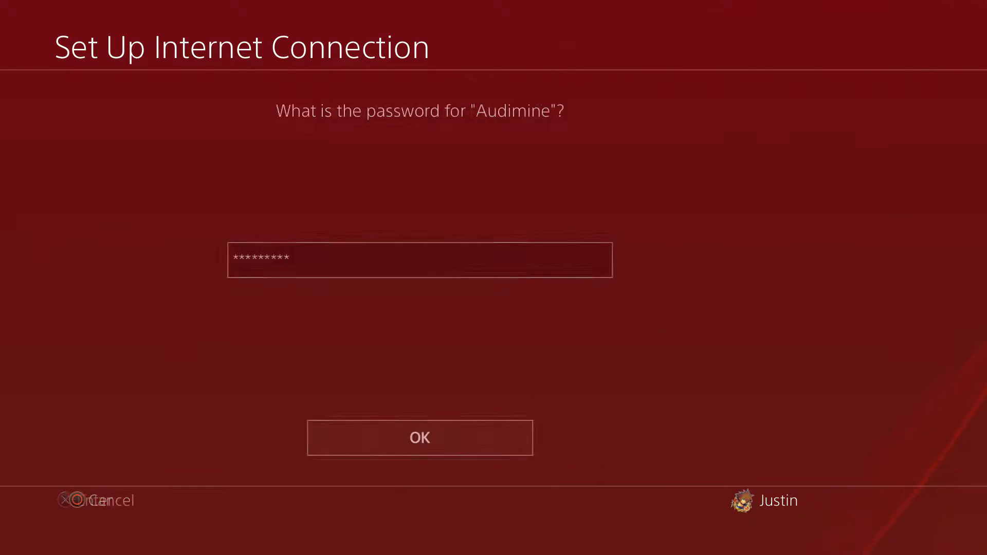
{"action": "left_click", "coordinate": [419, 438]}
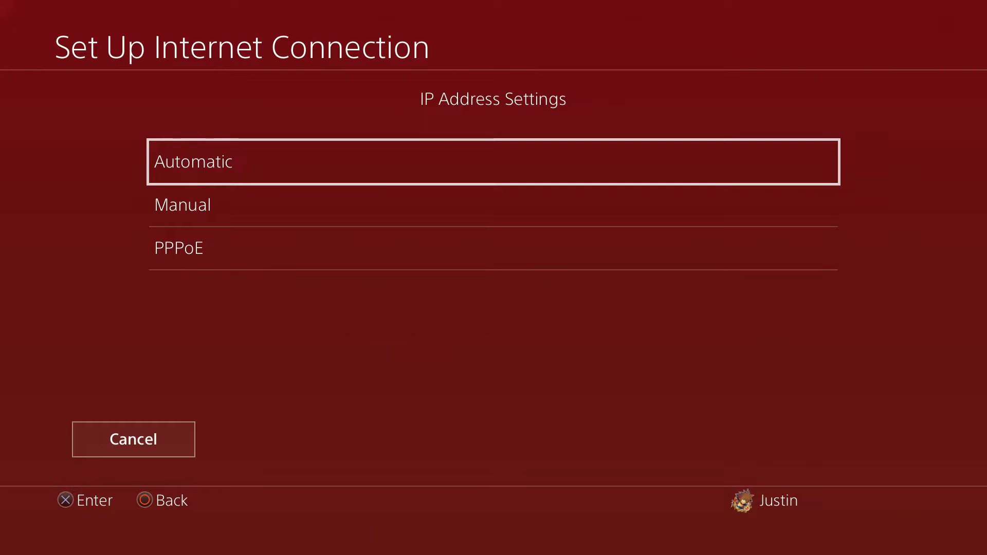
Use Automatic IP with manual DNS 165.227.83.145 / 108.61.128.158 and update the settings
{"action": "left_click", "coordinate": [193, 161]}
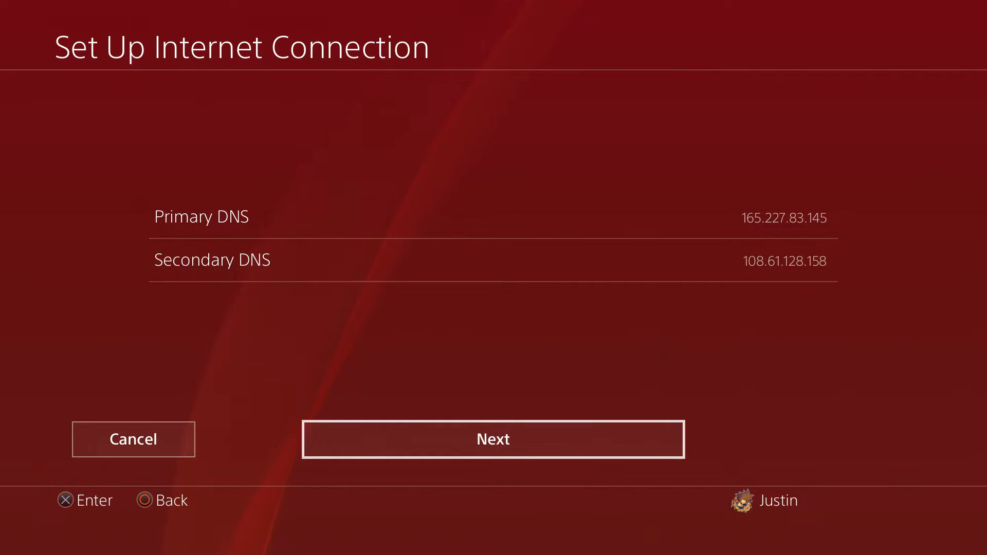
{"action": "left_click", "coordinate": [493, 438]}
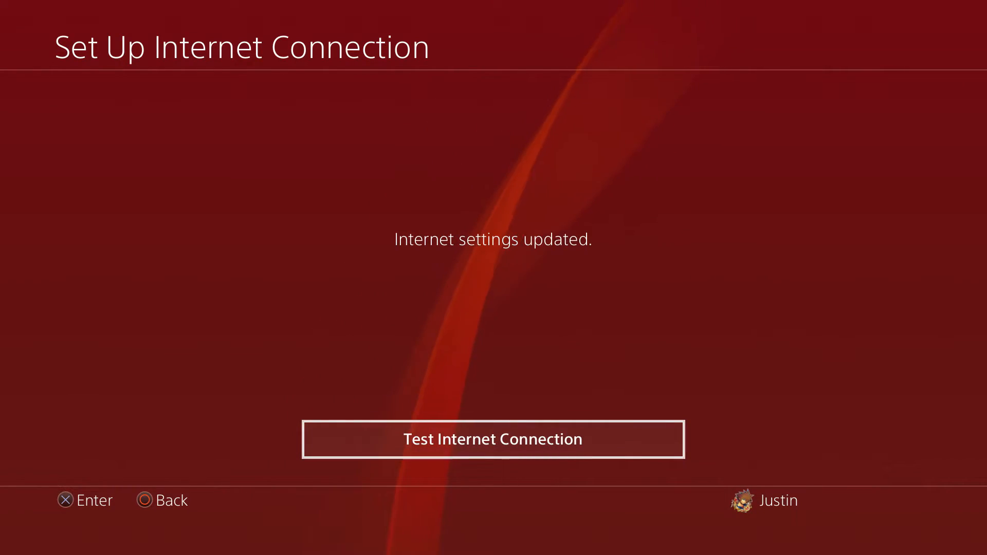
{"action": "left_click", "coordinate": [492, 438]}
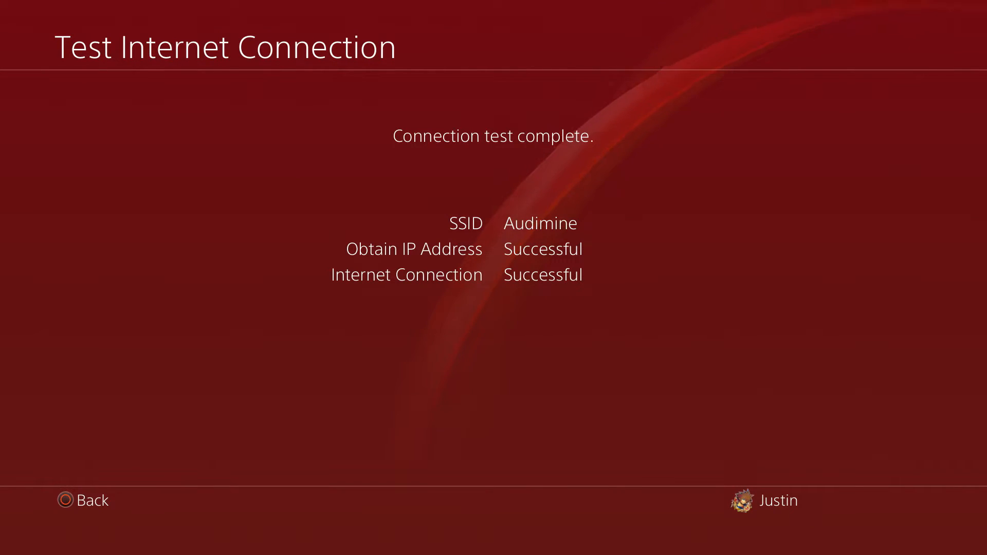
Leave the successful Audimine connection test results and return to the Settings list
{"action": "left_click", "coordinate": [82, 500]}
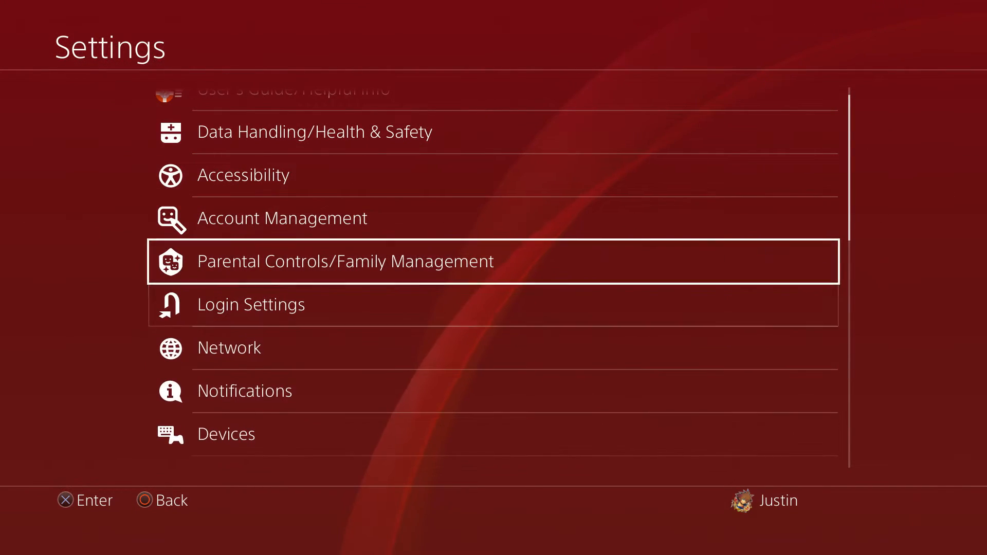
{"action": "scroll", "scroll_direction": "up", "scroll_amount": 3}
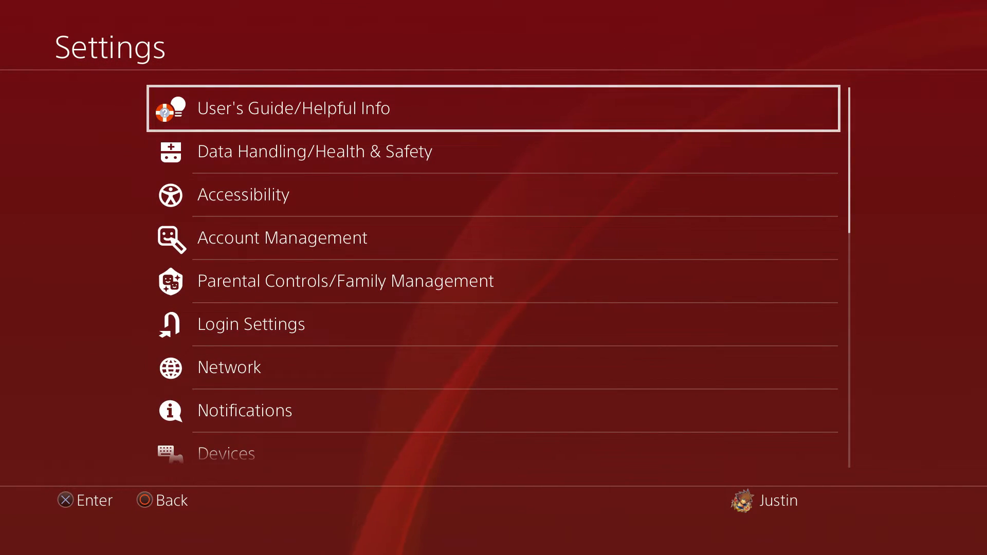
{"action": "left_click", "coordinate": [292, 107]}
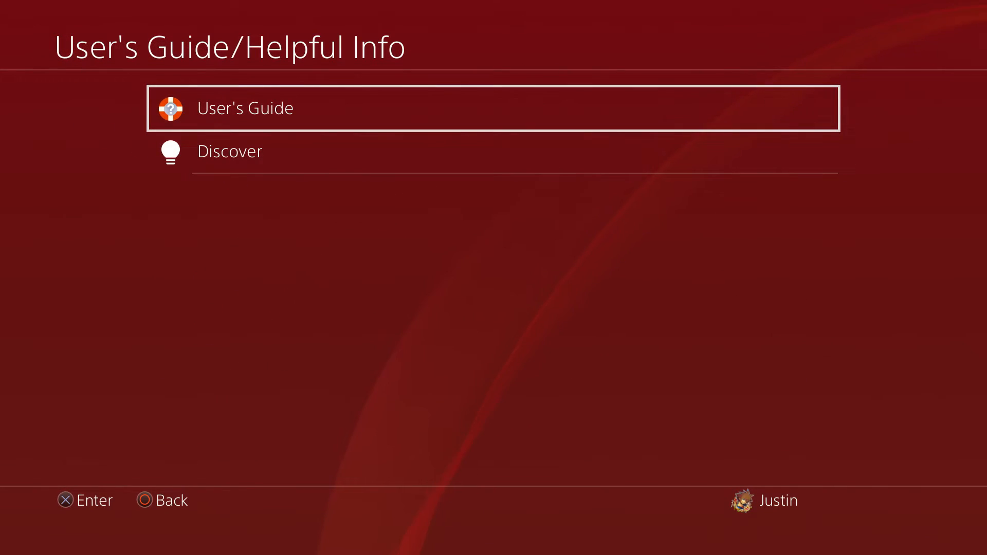
{"action": "left_click", "coordinate": [244, 107]}
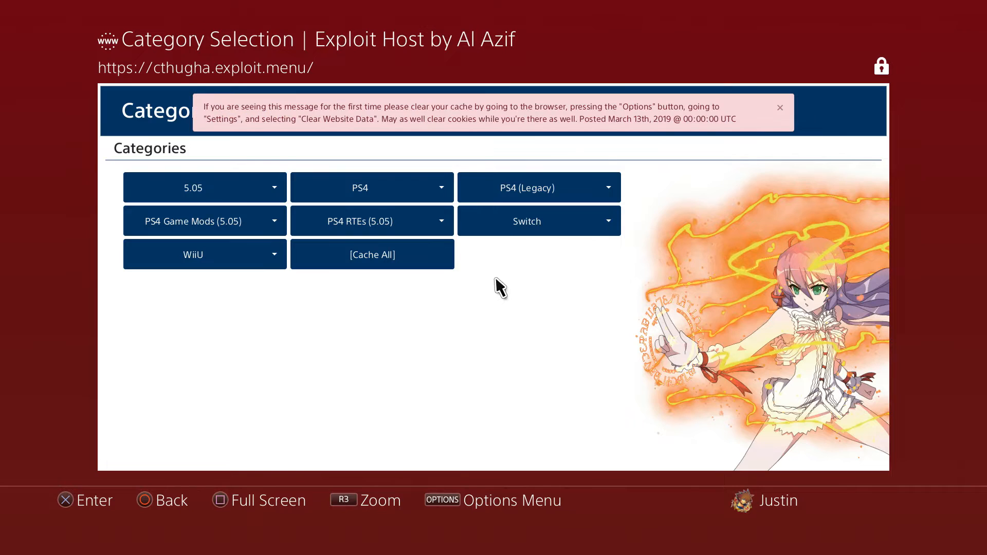
{"action": "mouse_move", "coordinate": [640, 233]}
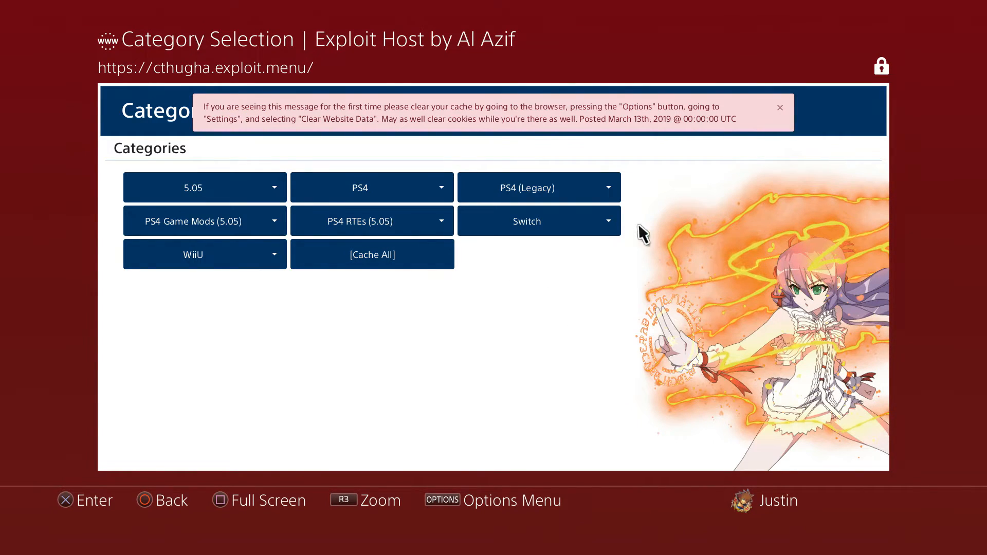
{"action": "mouse_move", "coordinate": [582, 296]}
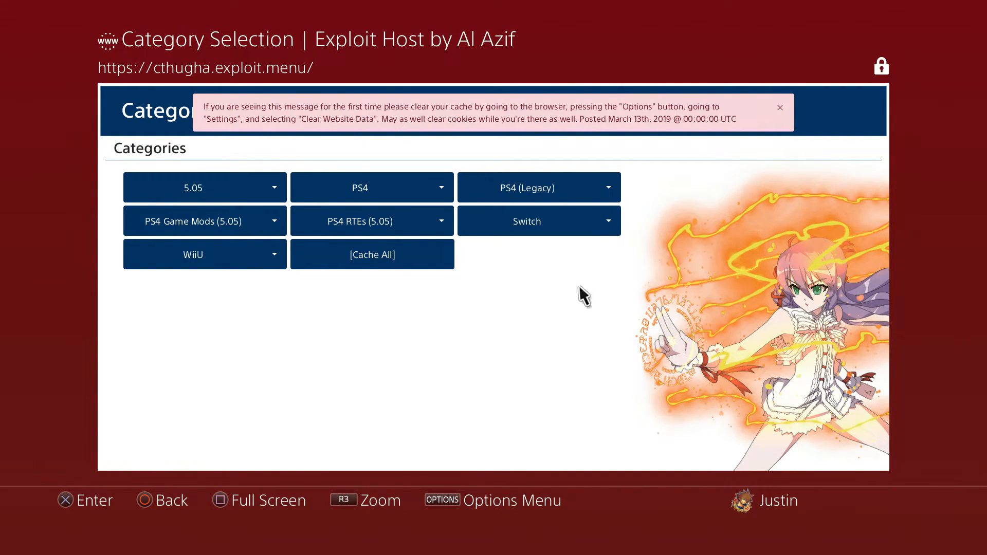
{"action": "mouse_move", "coordinate": [265, 137]}
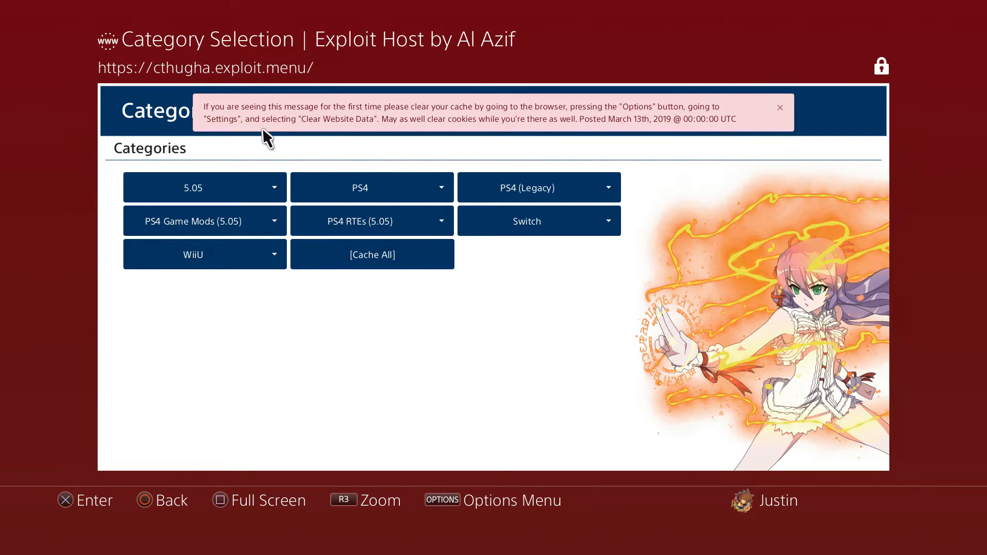
{"action": "mouse_move", "coordinate": [353, 120]}
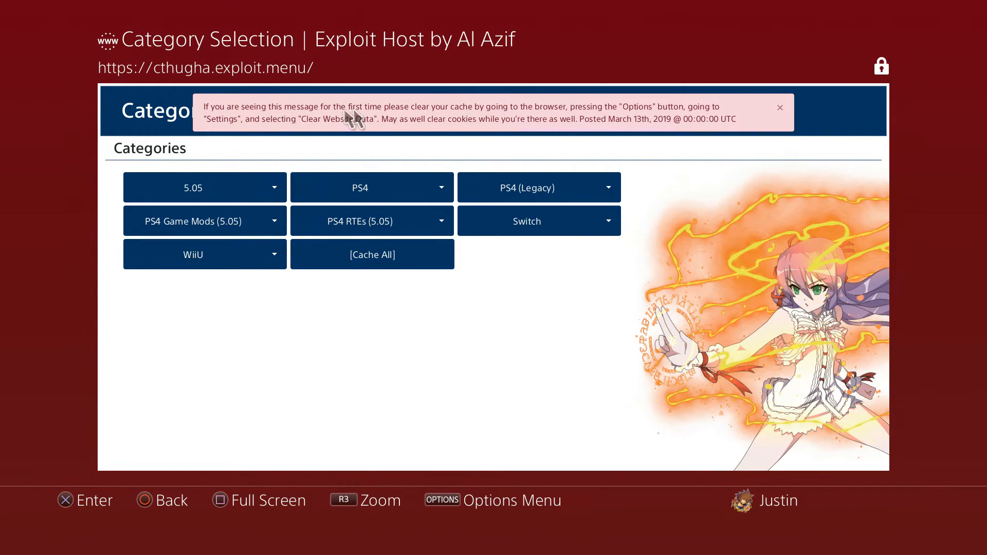
{"action": "mouse_move", "coordinate": [563, 126]}
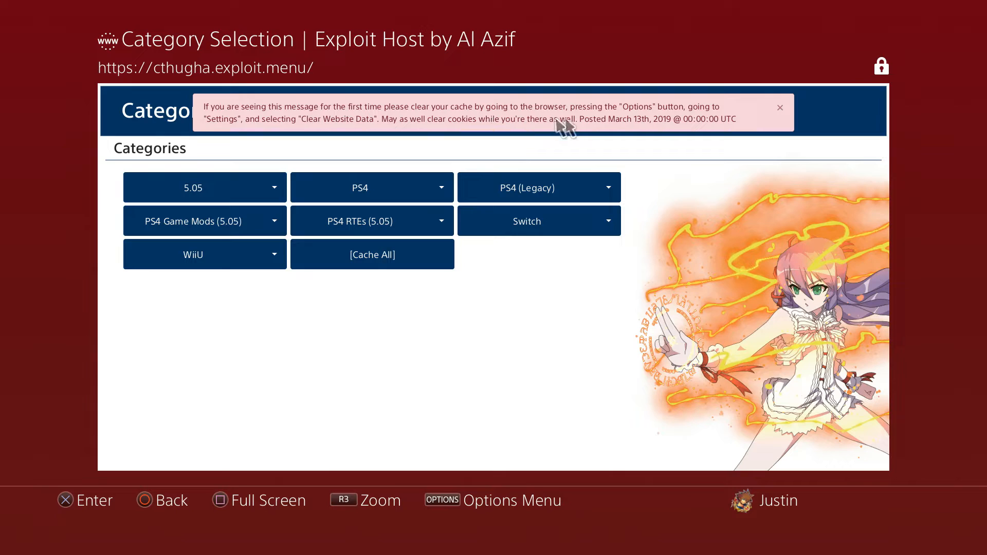
{"action": "mouse_move", "coordinate": [730, 119]}
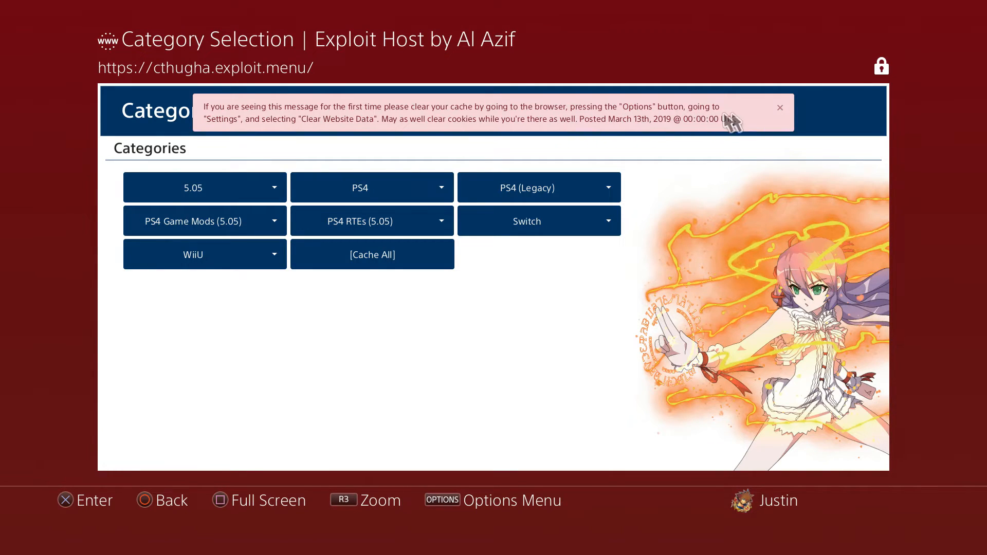
{"action": "mouse_move", "coordinate": [312, 157]}
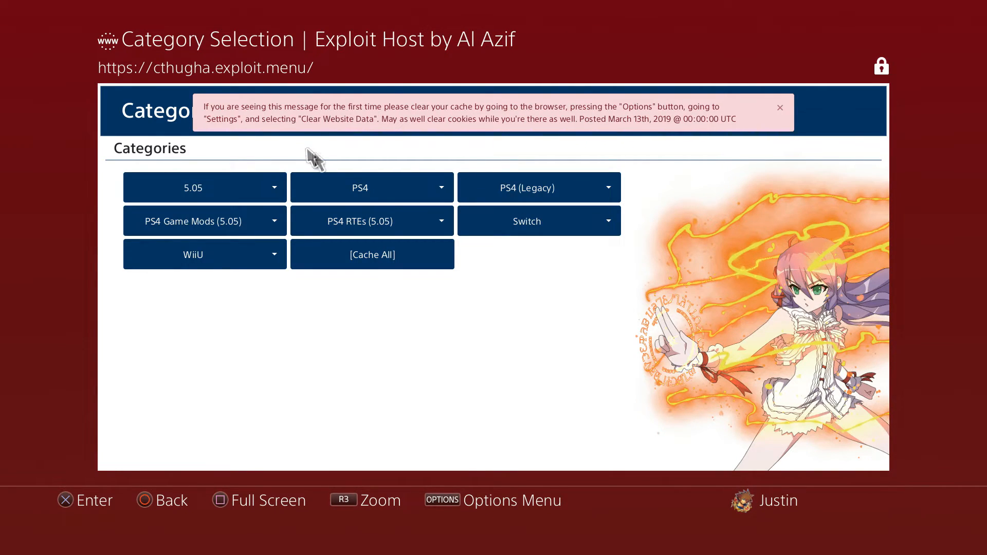
{"action": "mouse_move", "coordinate": [469, 146]}
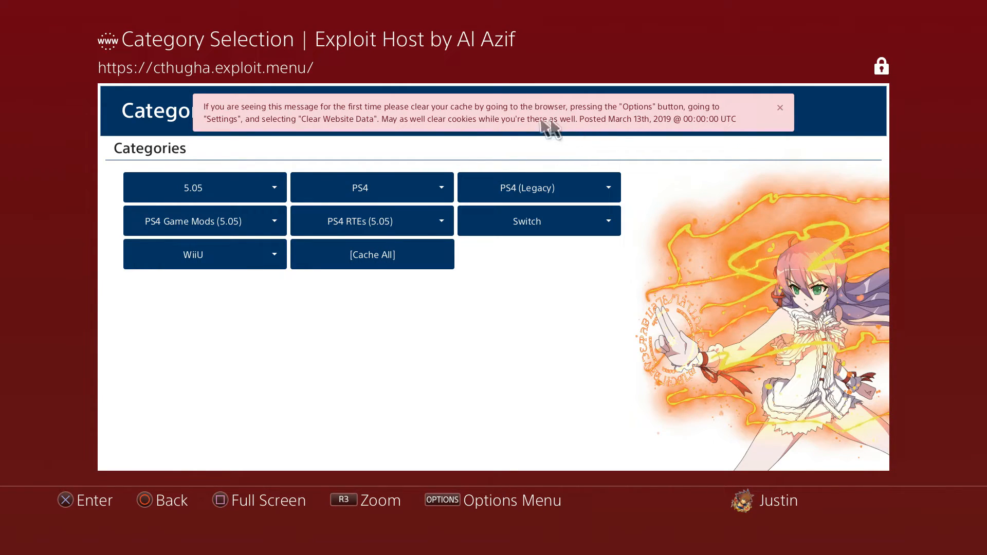
{"action": "mouse_move", "coordinate": [372, 254]}
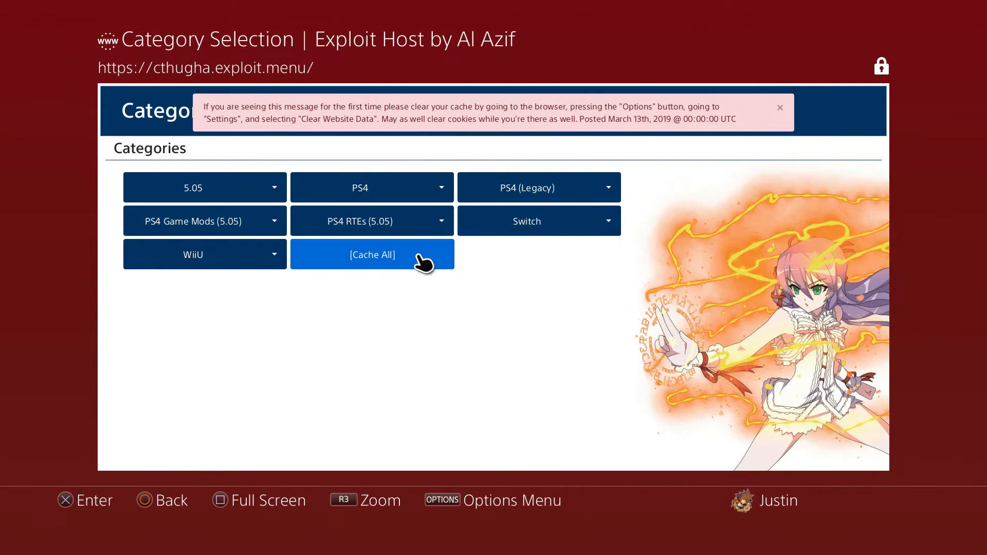
{"action": "left_click", "coordinate": [371, 255]}
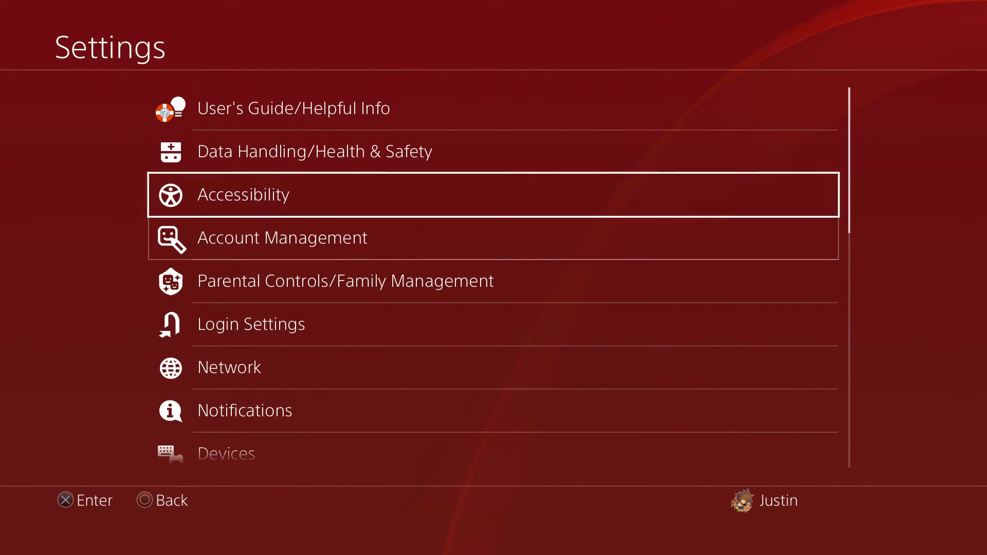
Load PS4HEN v1.8 from the User's Guide 5.05 category, retrying after the memory warning until Success
{"action": "left_click", "coordinate": [229, 366]}
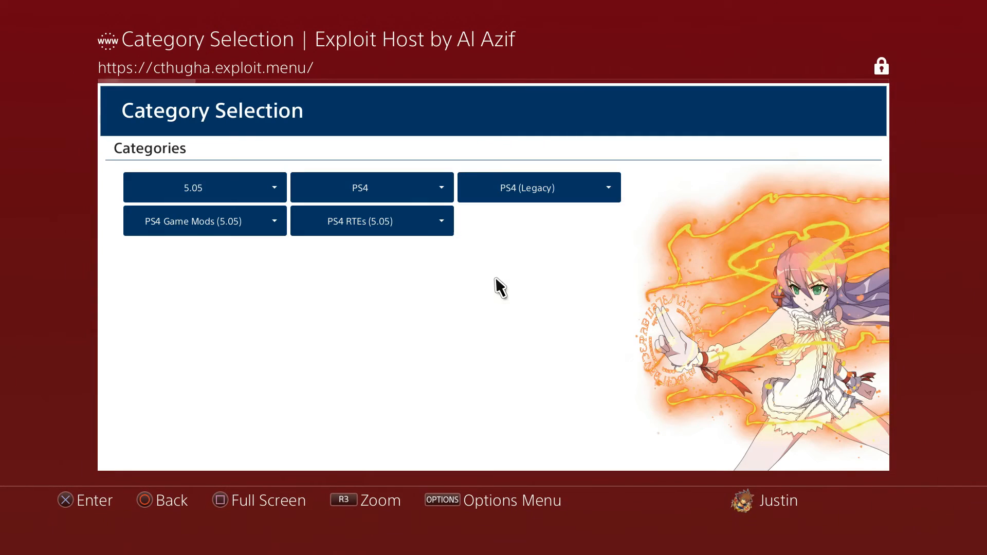
{"action": "mouse_move", "coordinate": [195, 187]}
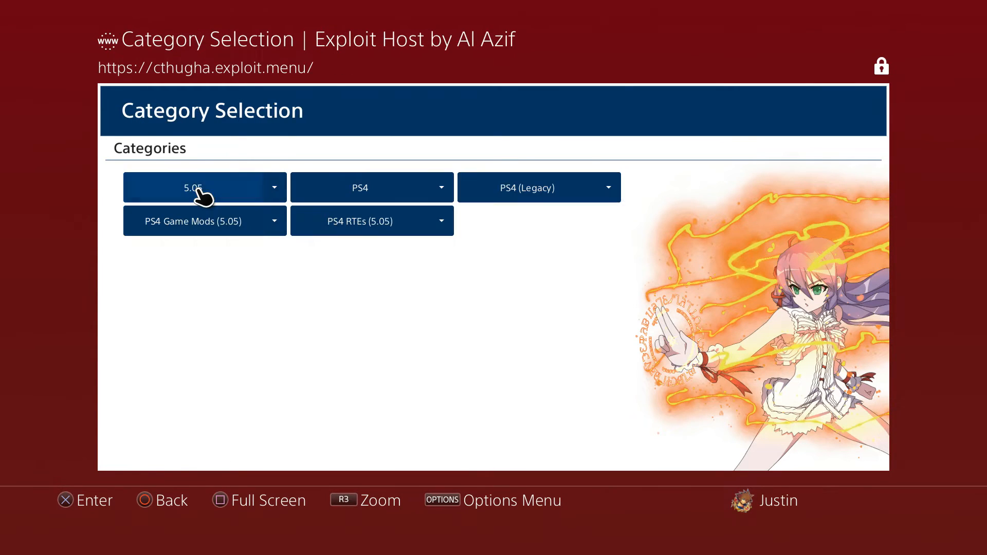
{"action": "left_click", "coordinate": [371, 187]}
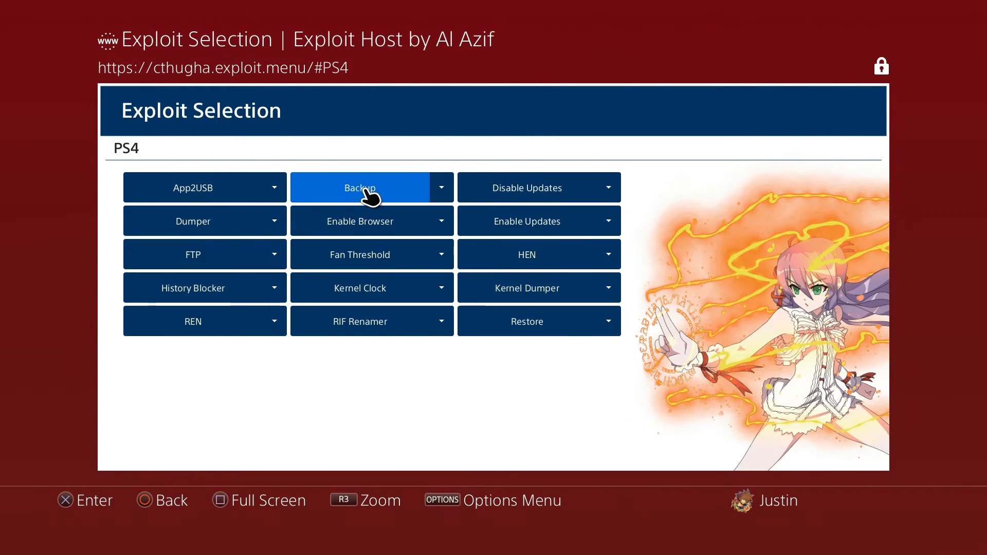
{"action": "mouse_move", "coordinate": [531, 254]}
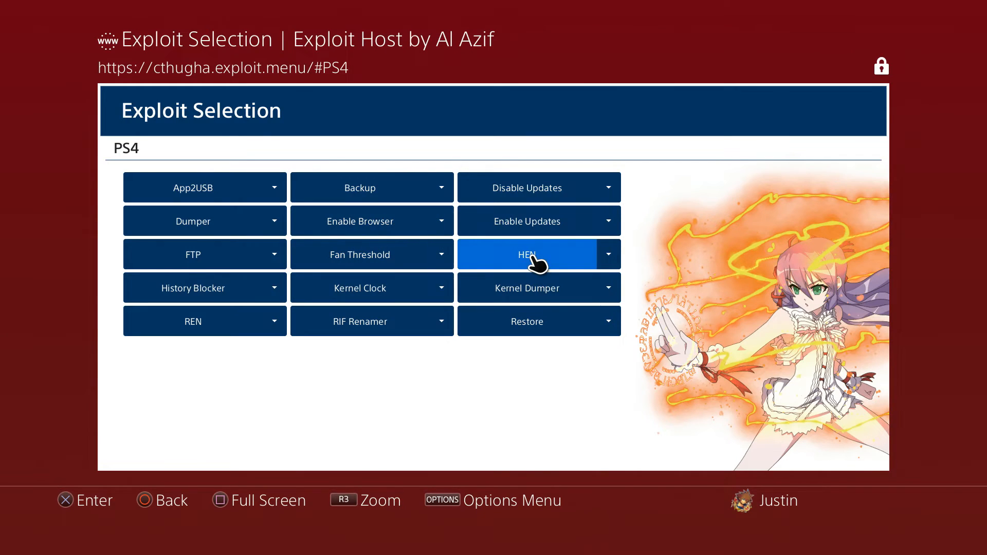
{"action": "left_click", "coordinate": [526, 254]}
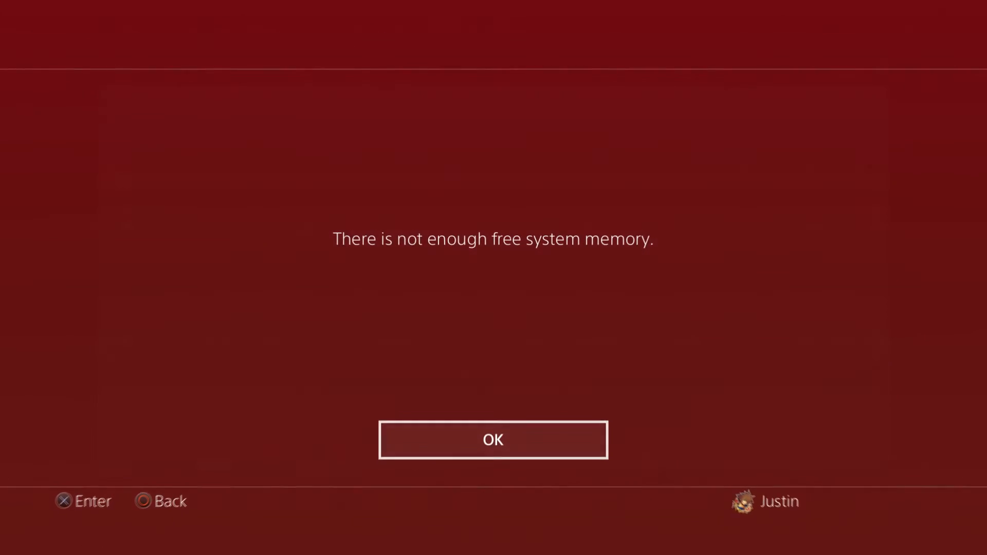
{"action": "left_click", "coordinate": [493, 439]}
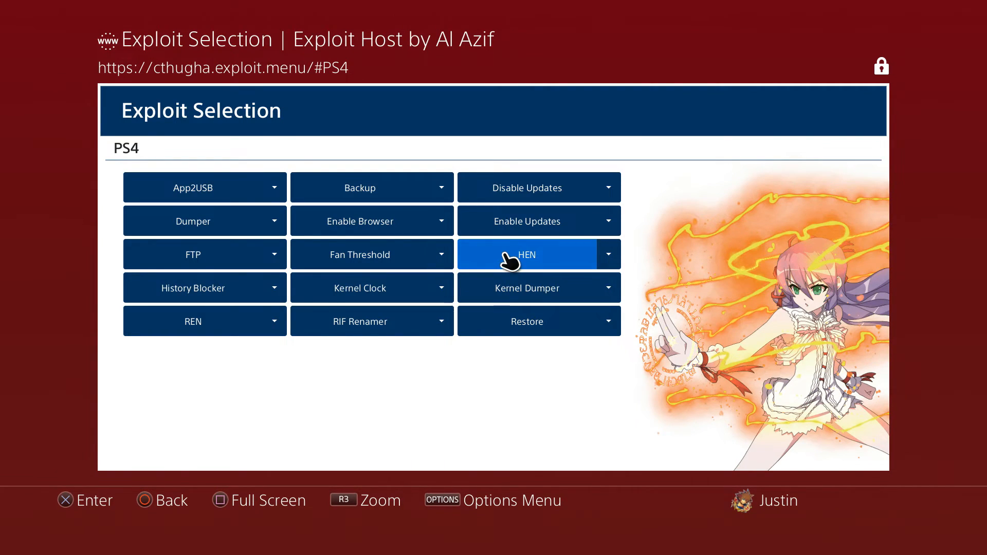
{"action": "left_click", "coordinate": [527, 254]}
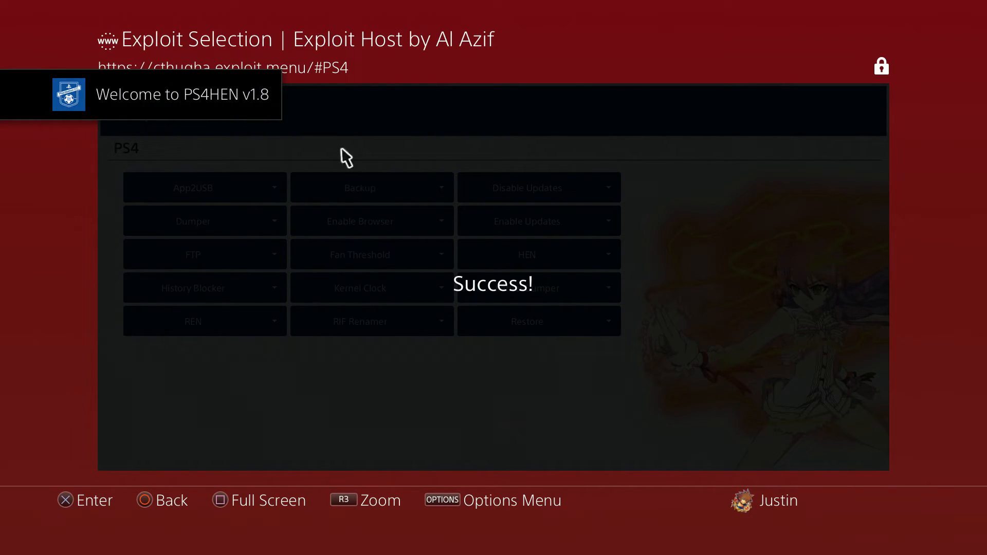
{"action": "mouse_move", "coordinate": [288, 160]}
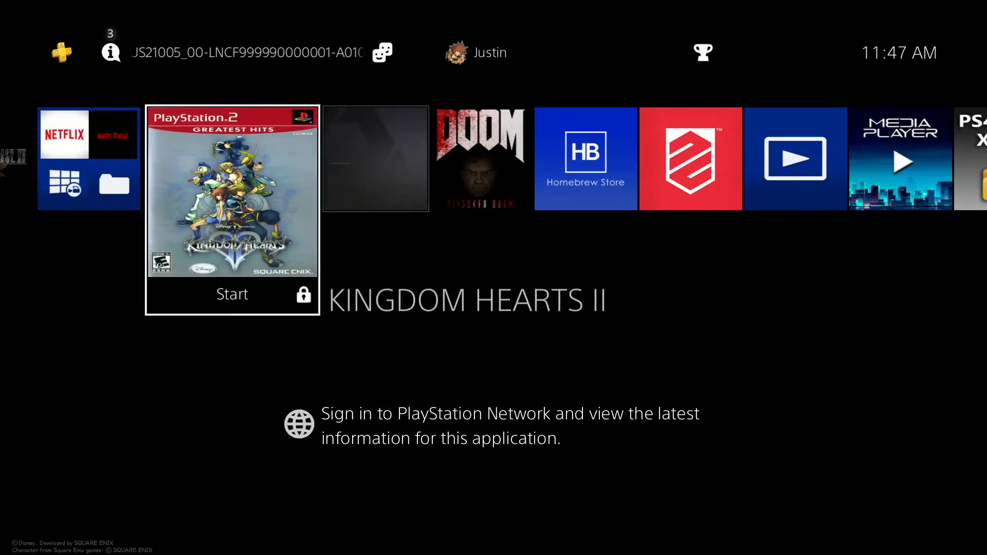
{"action": "scroll", "scroll_direction": "right", "scroll_amount": 3}
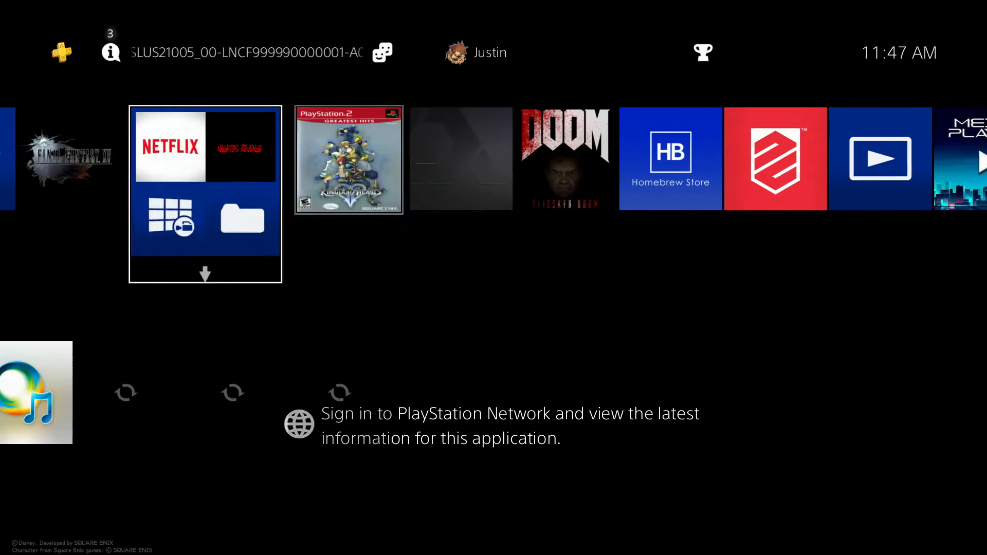
{"action": "key", "text": "right"}
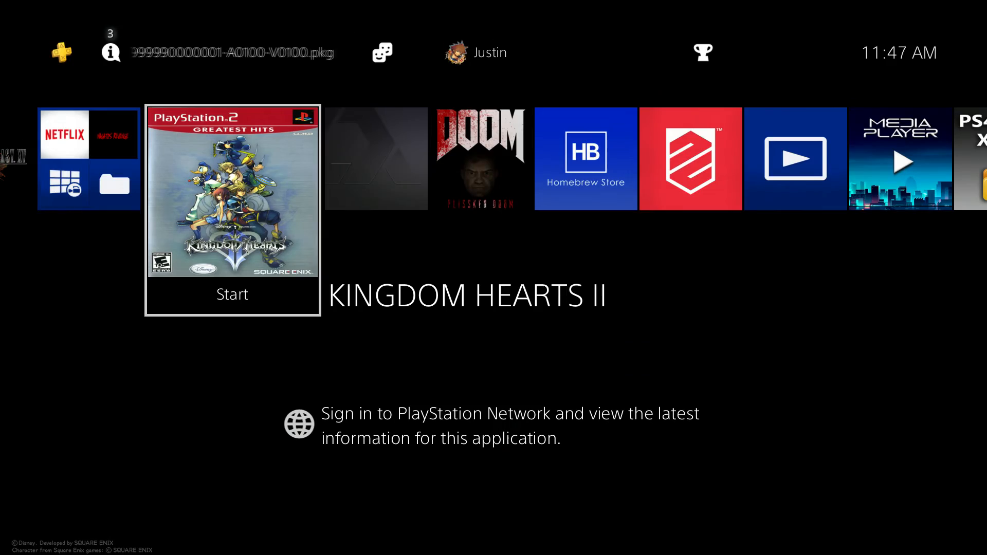